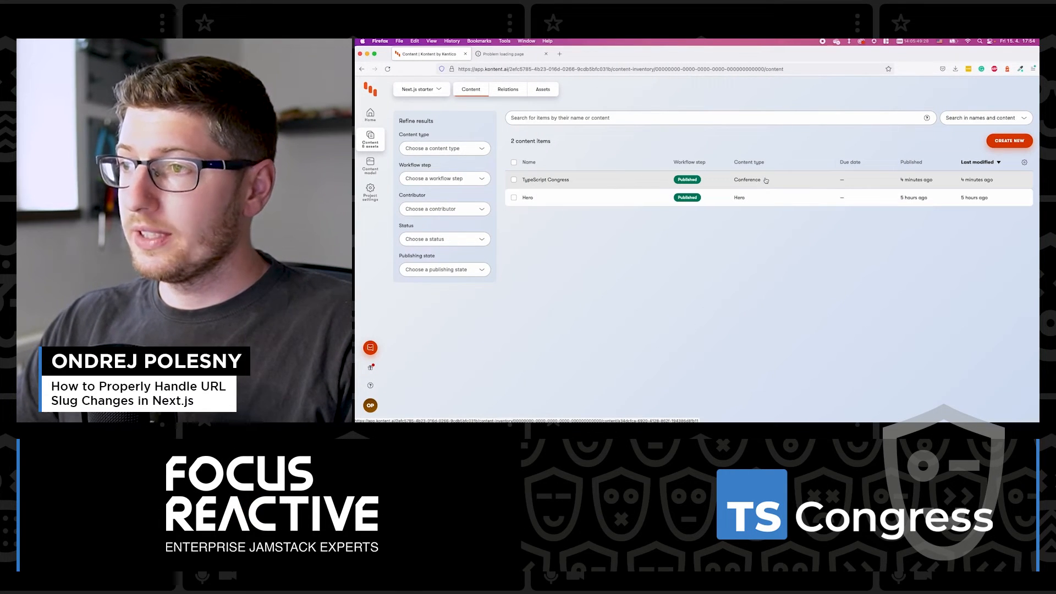
Step: Show the TypeScript Congress item's content details with slug typescript-congress-2022 and empty slug history
left_click(545, 179)
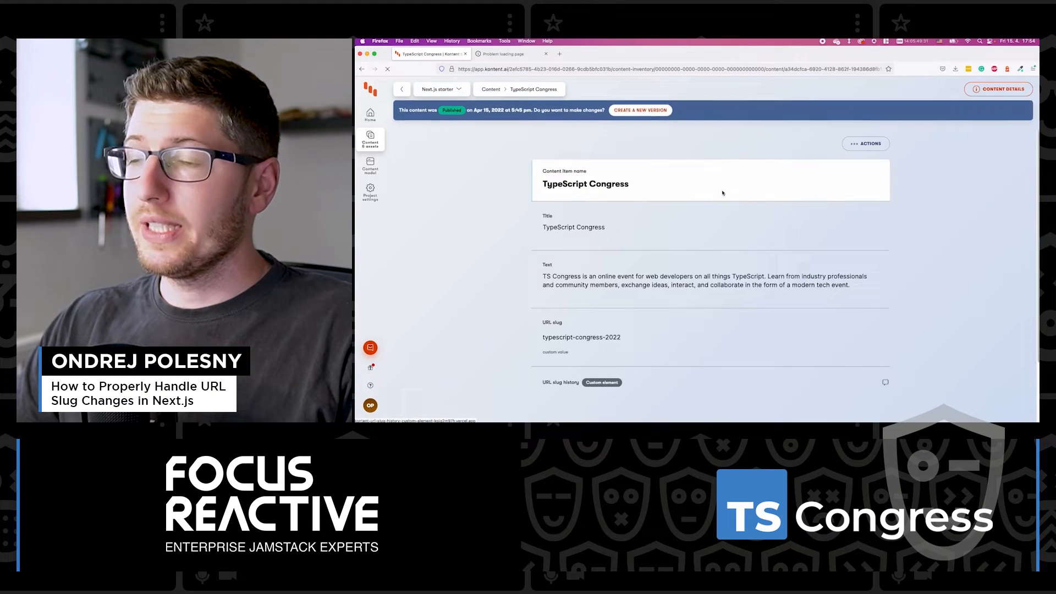
left_click(999, 88)
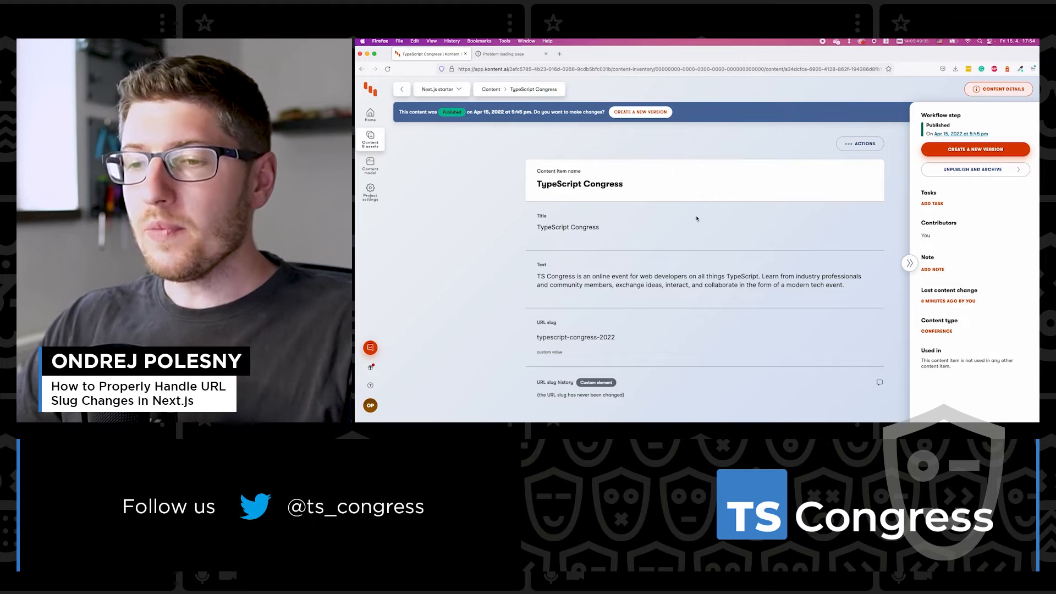
scroll("down", 3)
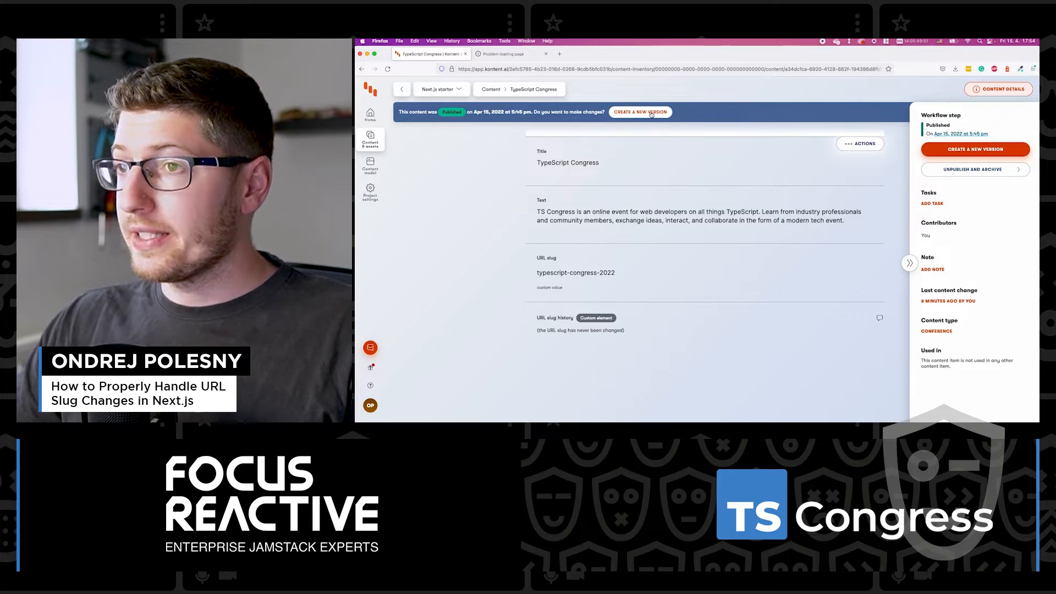
Step: Create a new editable version of the TypeScript Congress item
left_click(639, 111)
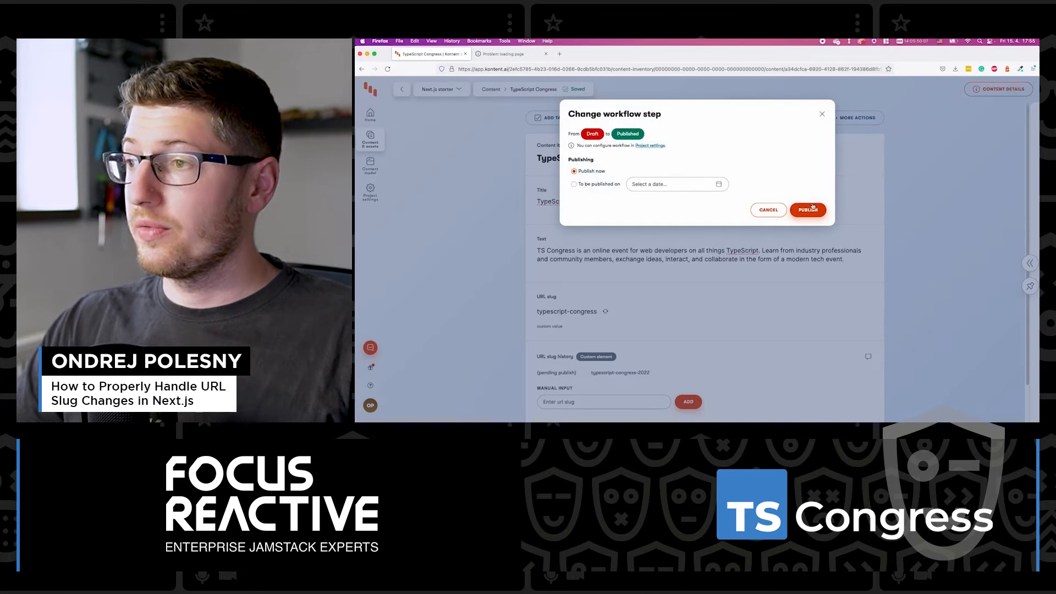
Step: Publish the version and confirm typescript-congress-2022 now appears in the URL slug history
left_click(808, 210)
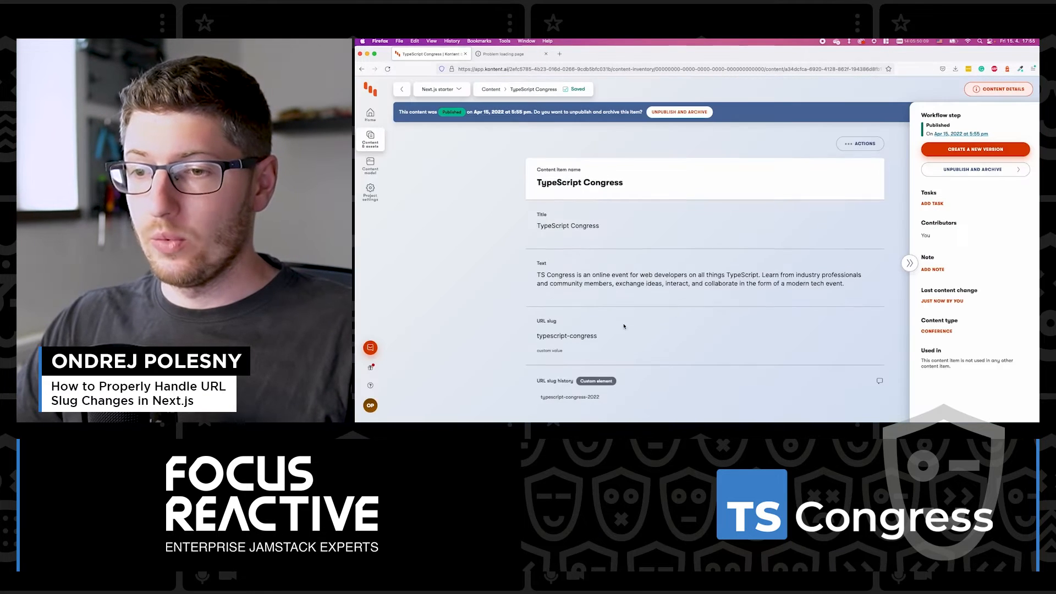
scroll("down", 3)
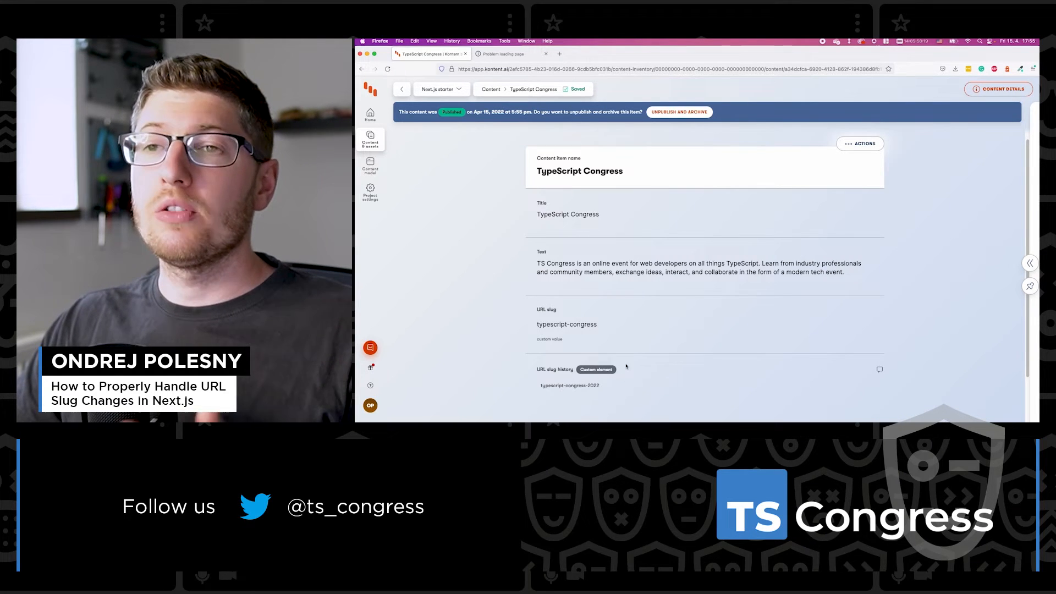
mouse_move(610, 386)
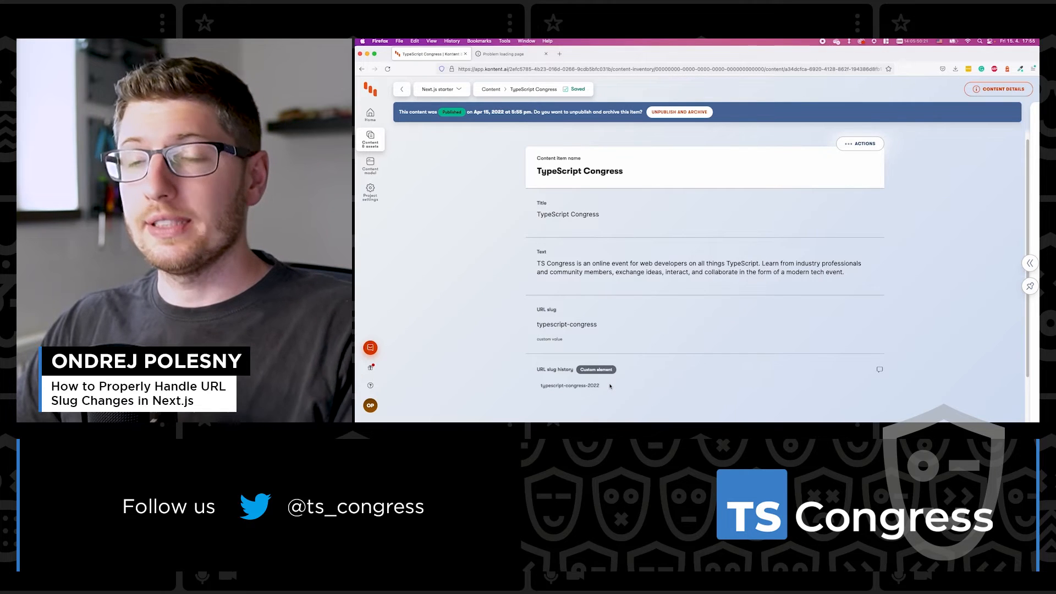
mouse_move(611, 357)
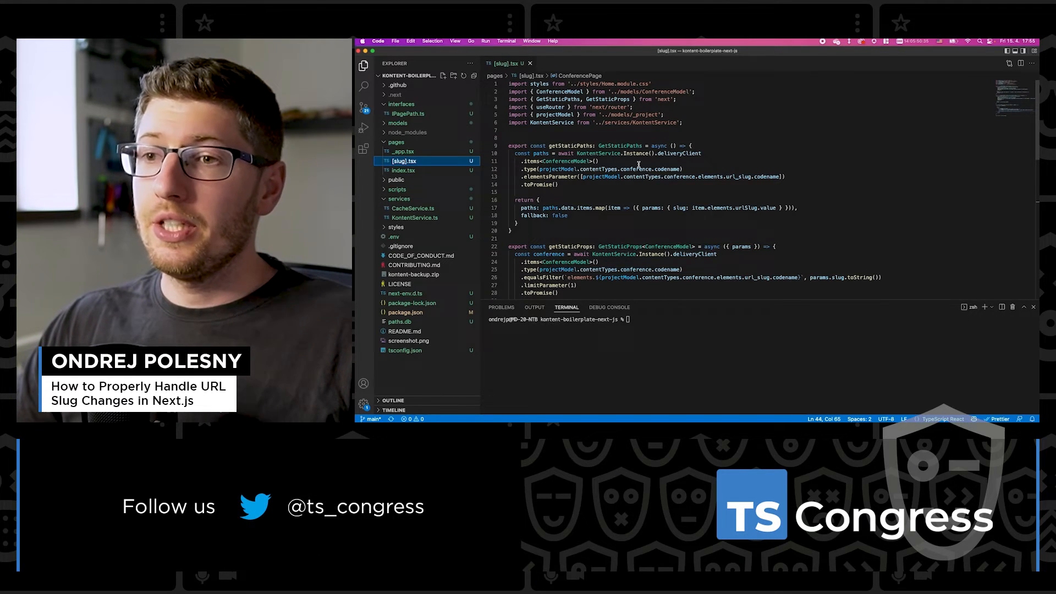
Step: Fetch the slug history element and map paths.items into a pathsList of current and historic slug entries
scroll("down", 3)
type(",")
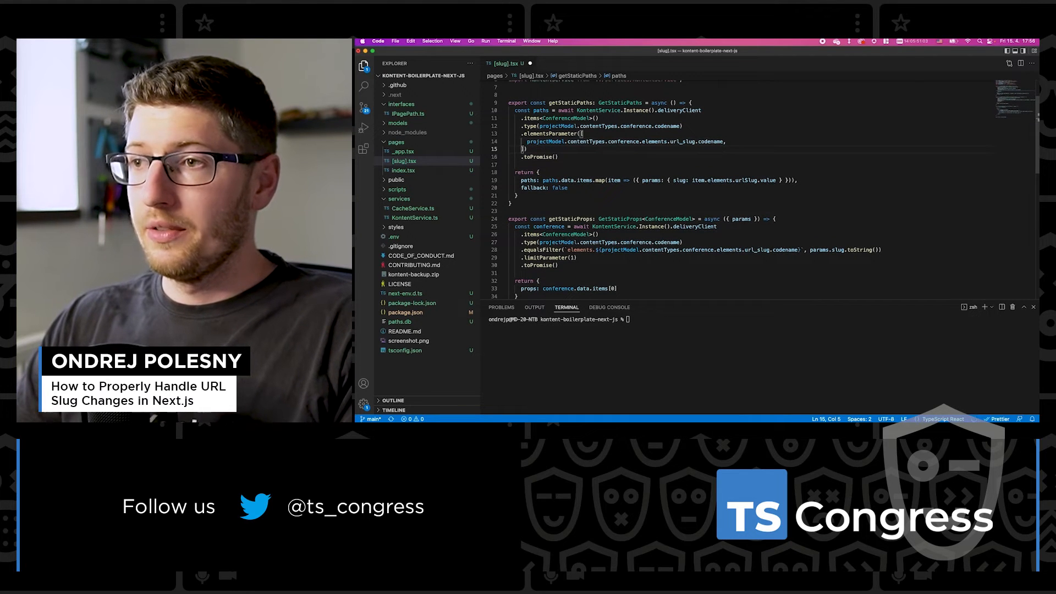
type("projectModel.contentTypes.conference.e")
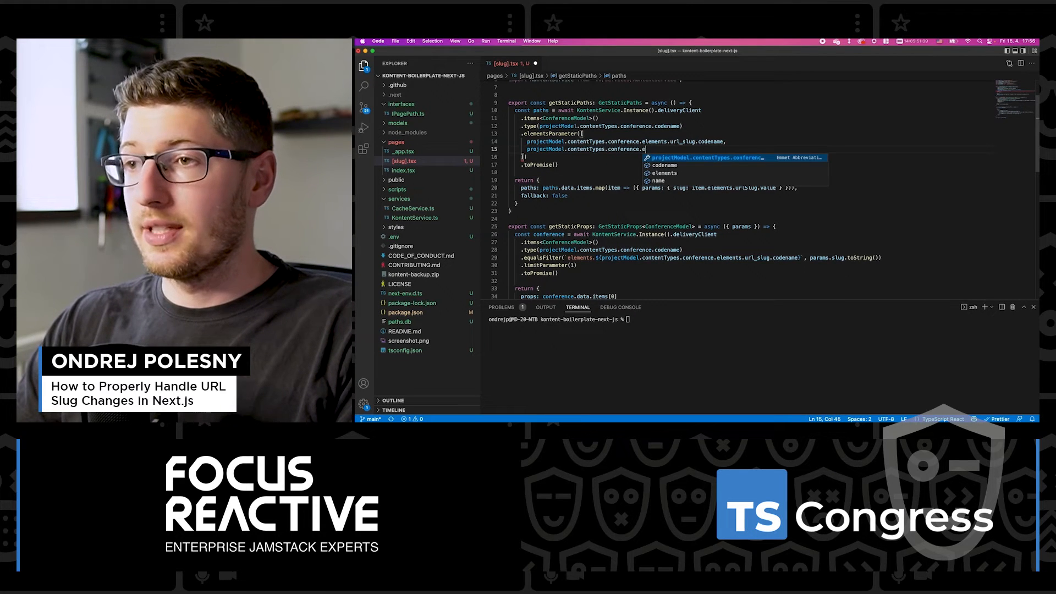
type("url_slug_history.codename,")
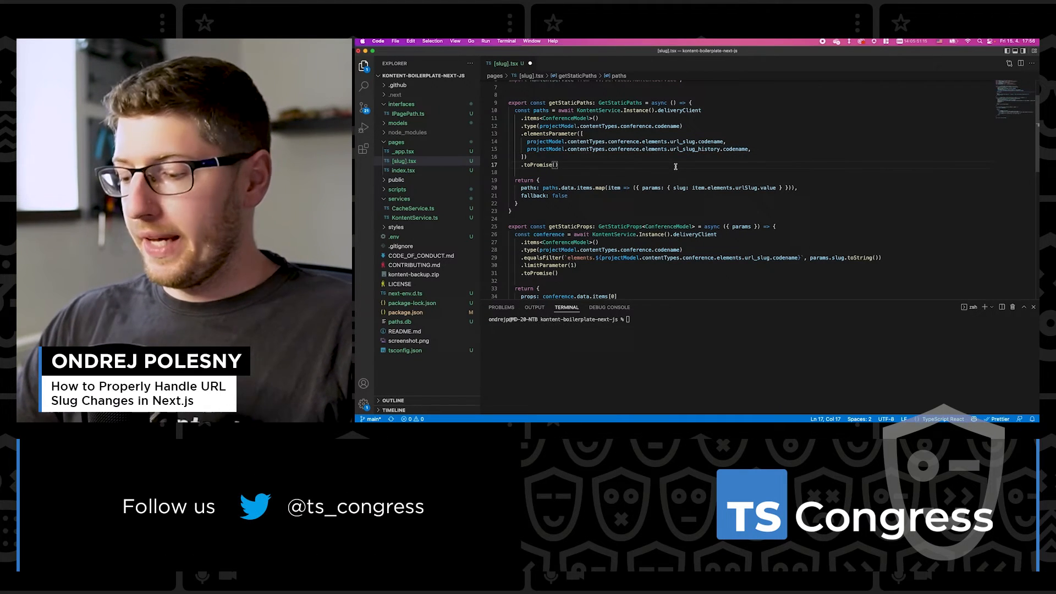
type("const pathsList = paths.items.map(item => {")
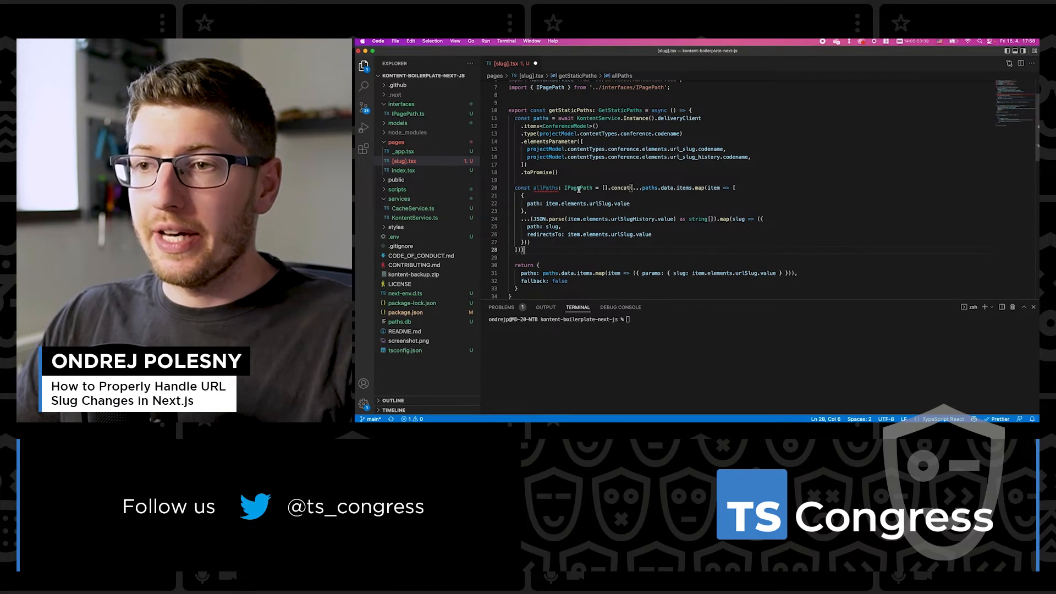
left_click(408, 113)
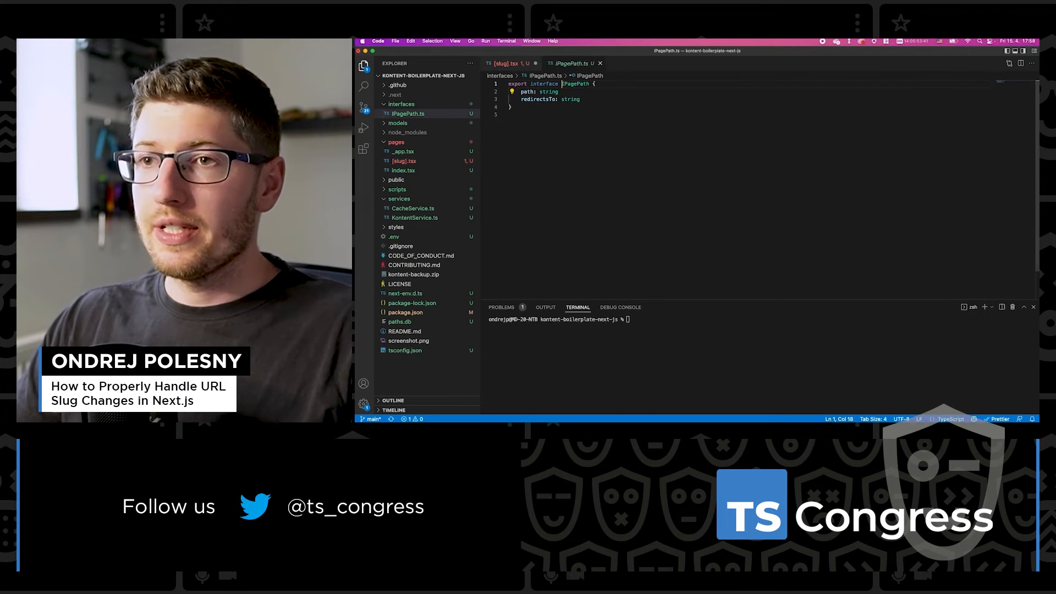
double_click(529, 91)
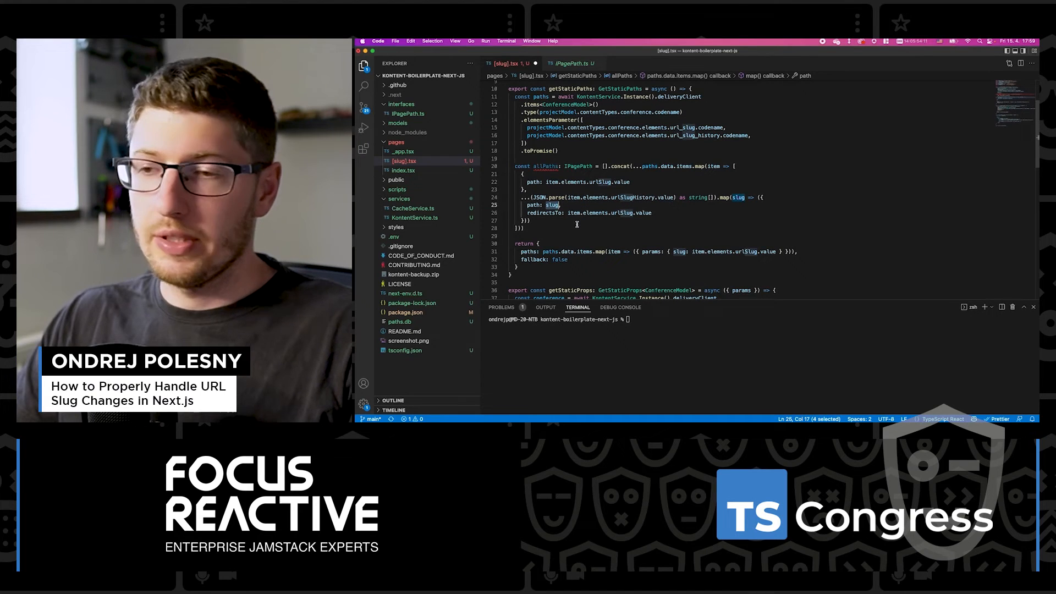
mouse_move(537, 213)
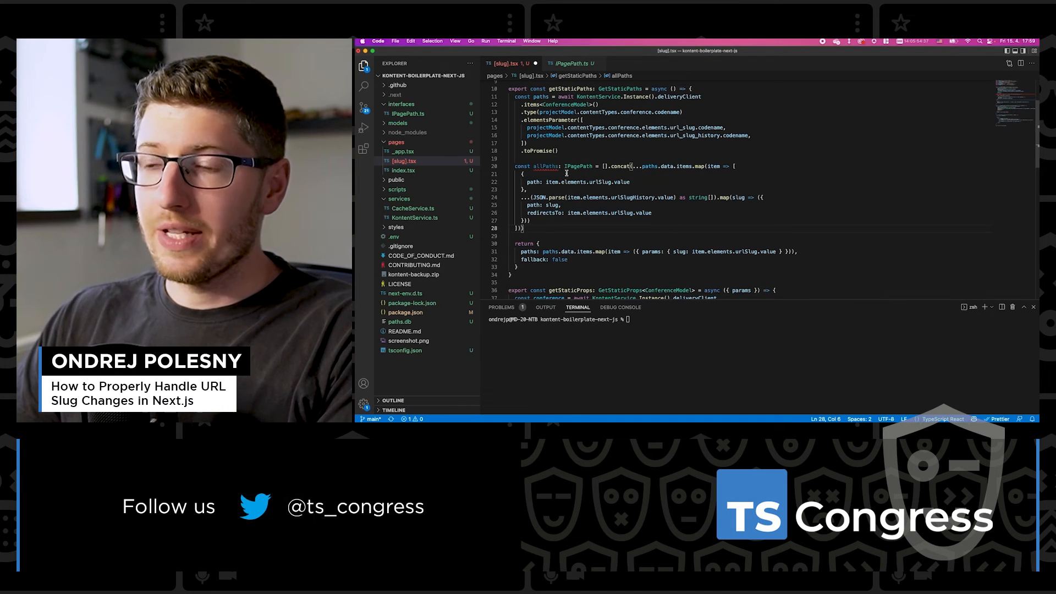
Step: Type allPaths as IPagePath[] and await setPathsIntoCache(allPaths) before returning
scroll("down", 3)
type("await setPathsIntoCache(allPaths)")
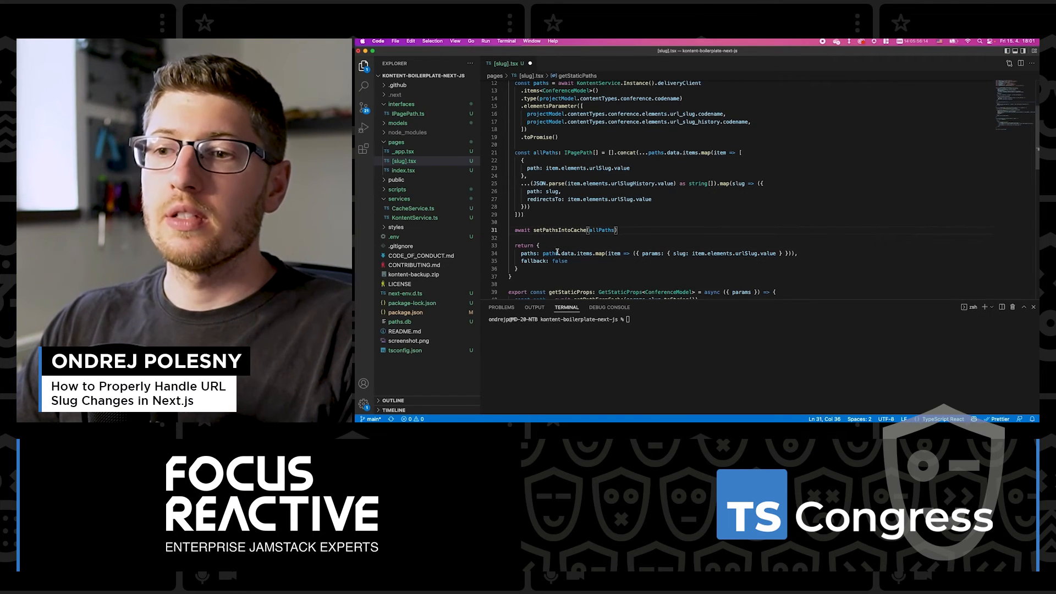
Step: Return allPaths.map from getStaticPaths and read getPathFromCache(params.slug) in getStaticProps with a redirect stub
left_click_drag(532, 253, 798, 253)
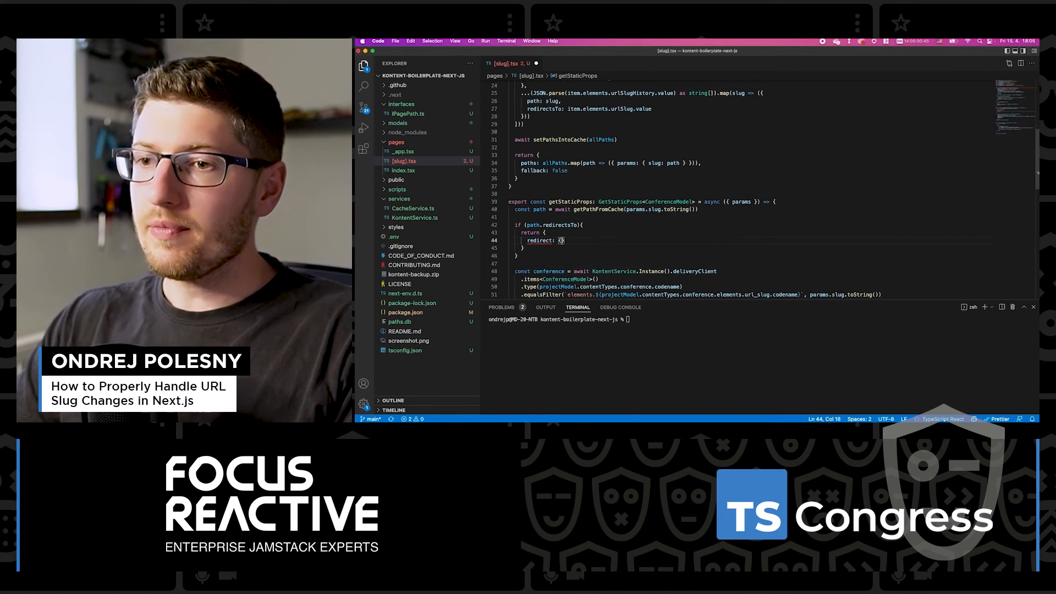
Step: Set redirect destination `/conferences/${path.redirectsTo}` with permanent: true and inspect the getStaticPaths type error
type("destination: `/conferences/${path.redirectsTo}`,")
type("permanent: true")
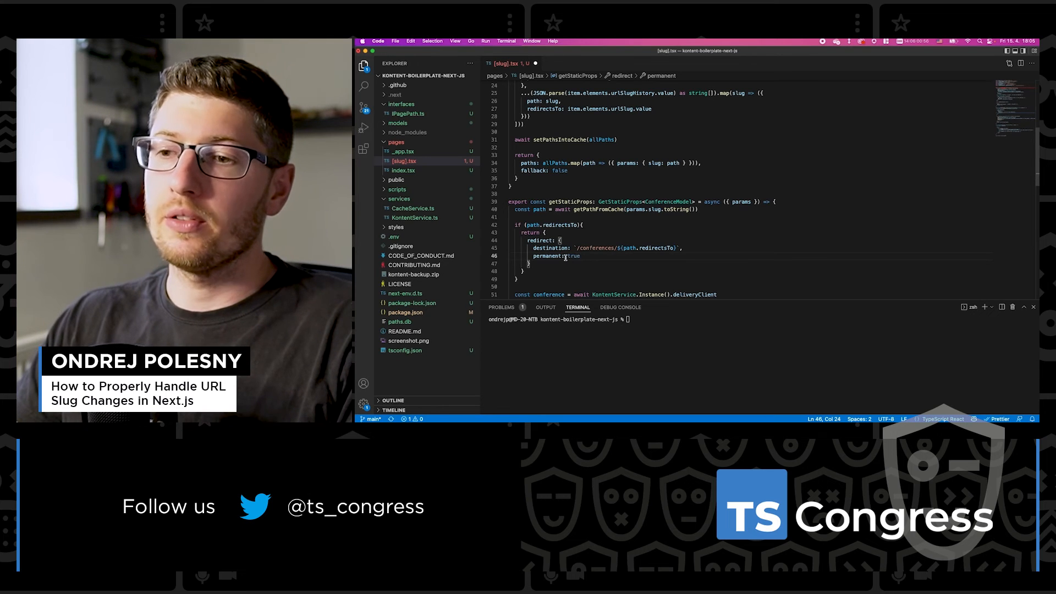
double_click(549, 256)
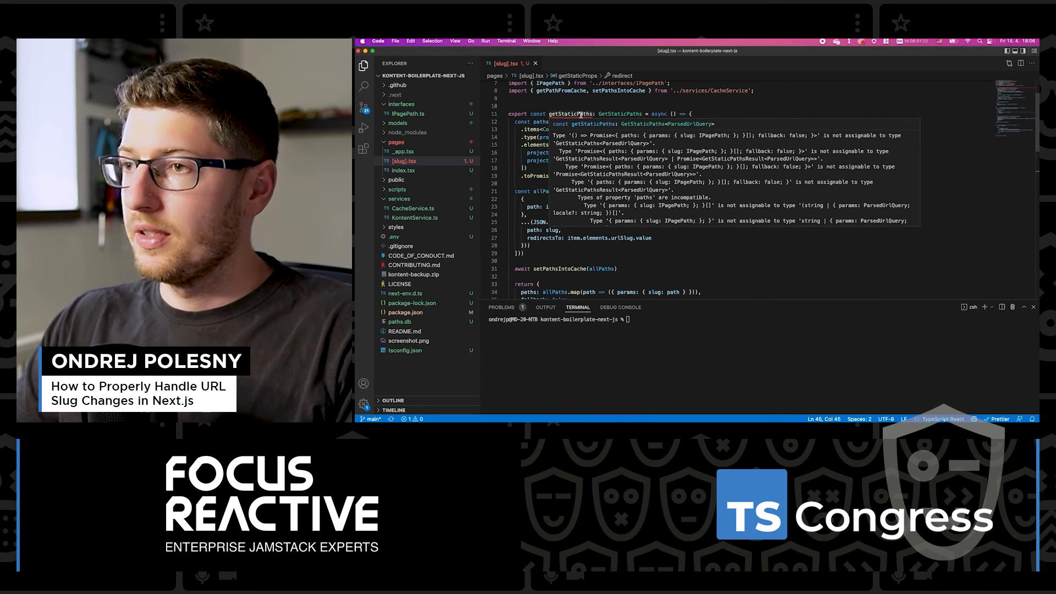
Step: Use { slug: path.path } for each param, then start the dev server with npm run dev
scroll("down", 3)
type(".path")
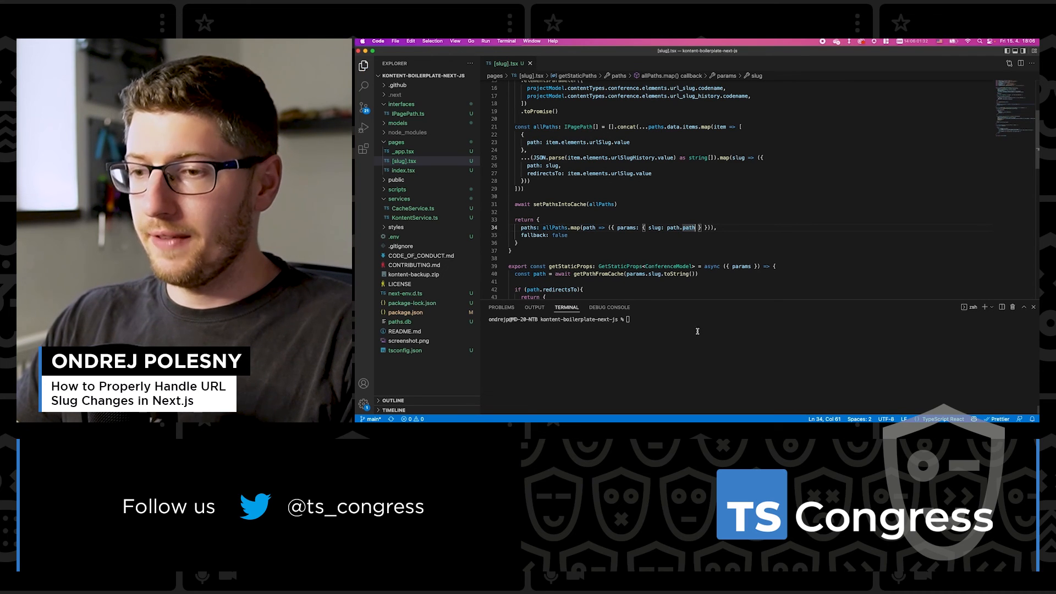
type("npm run dev")
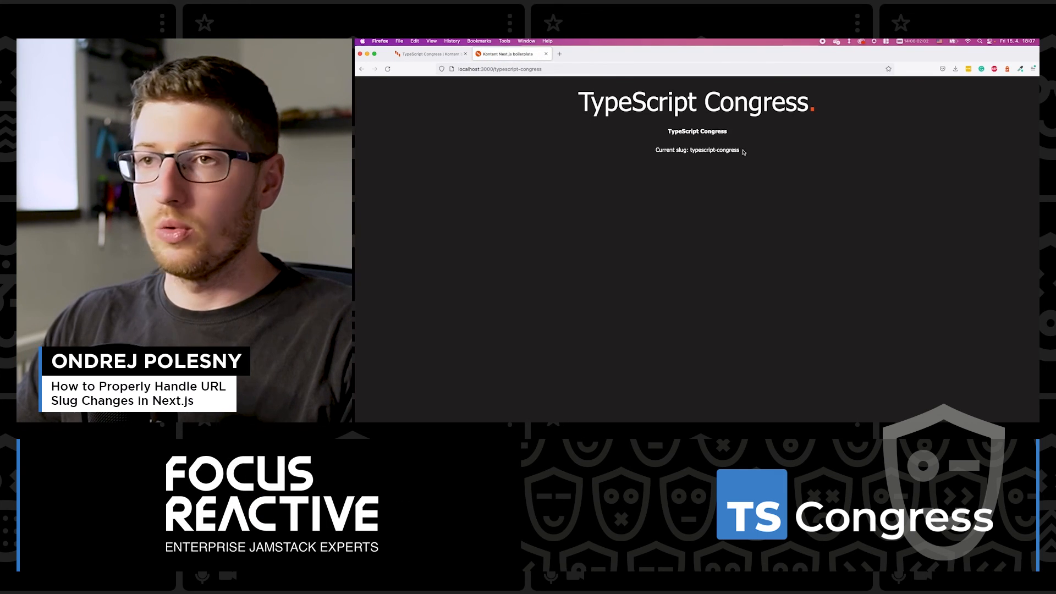
mouse_move(753, 174)
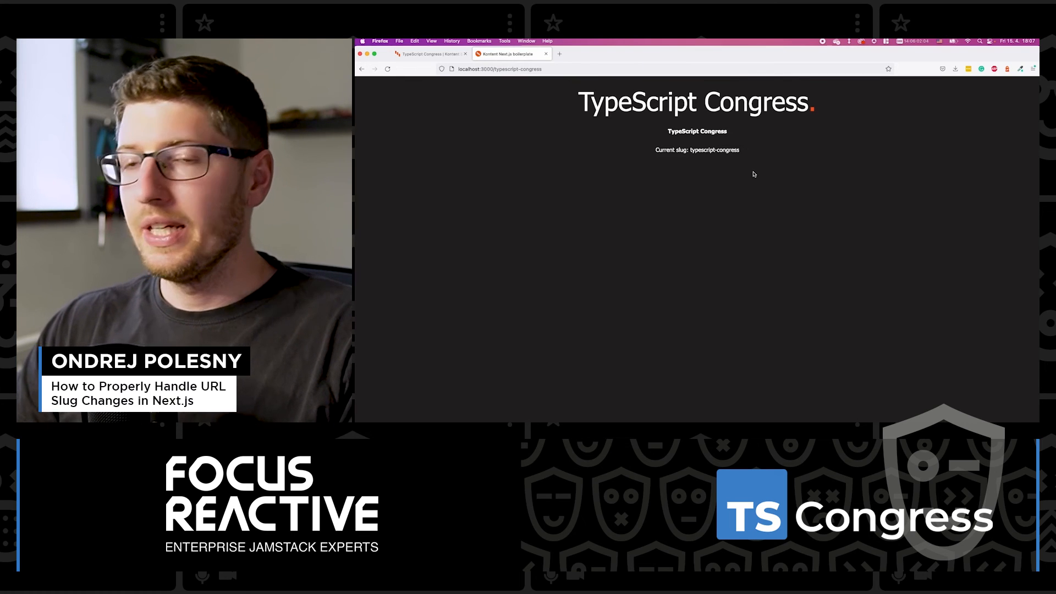